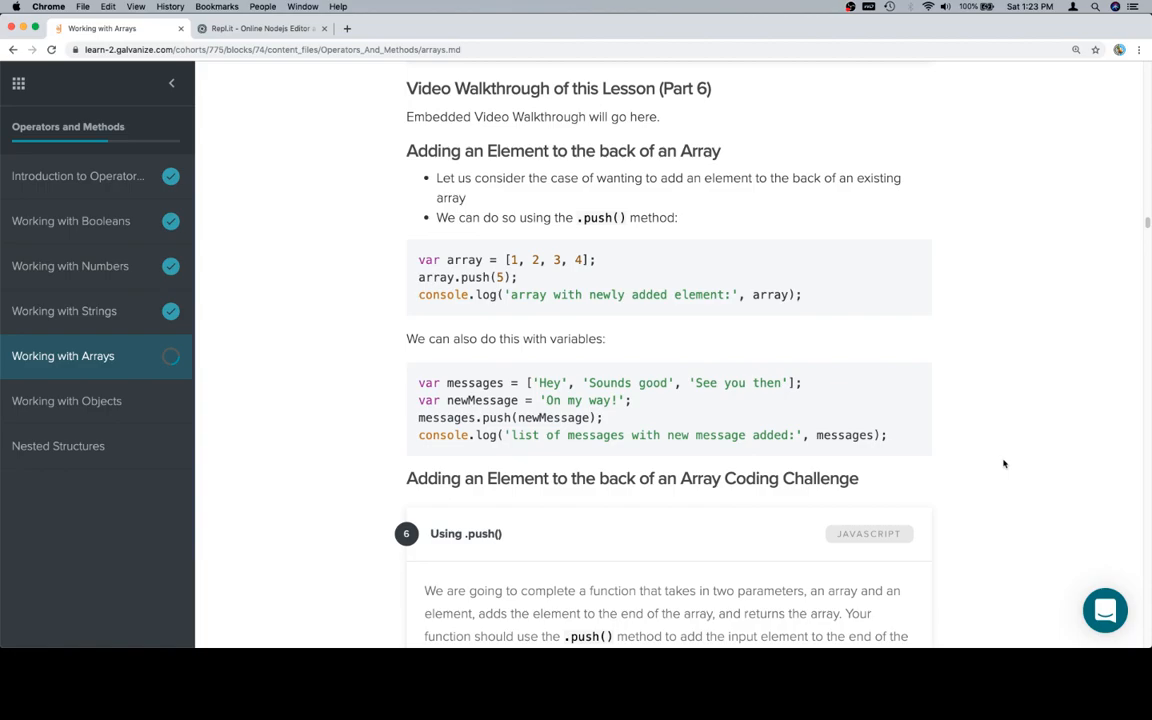
mouse_move(964, 466)
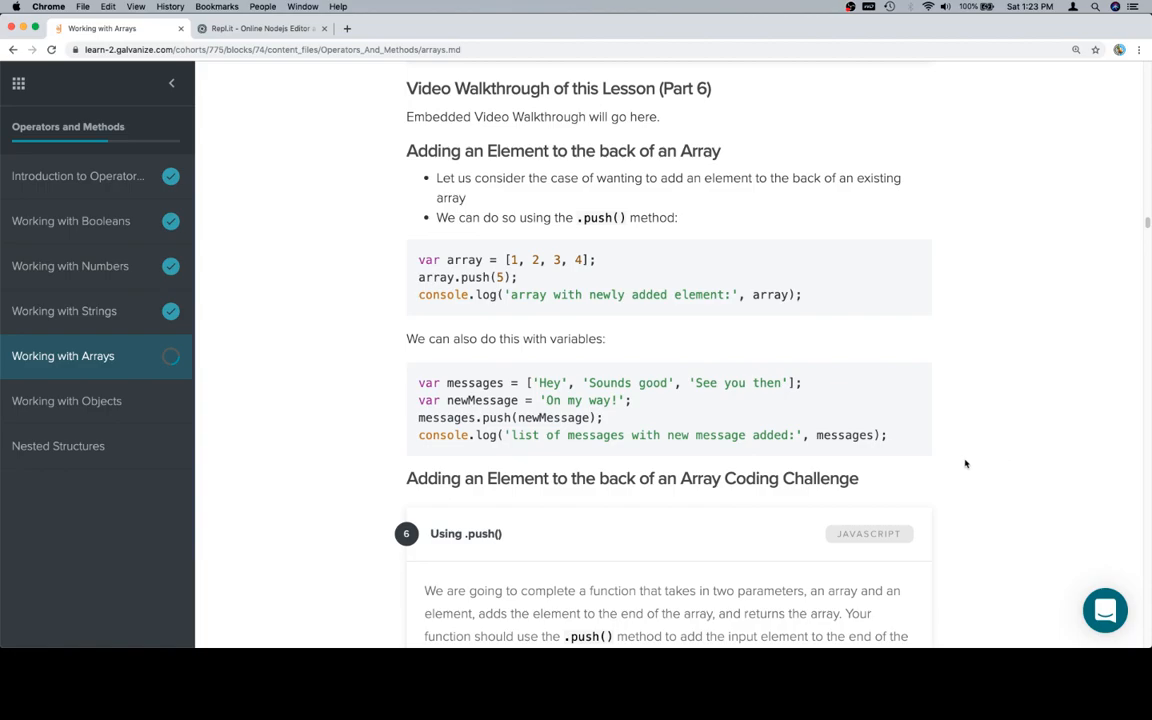
Step: Select the var array push example that adds 5 and head to the Repl.it scratch editor
left_click_drag(418, 260, 800, 294)
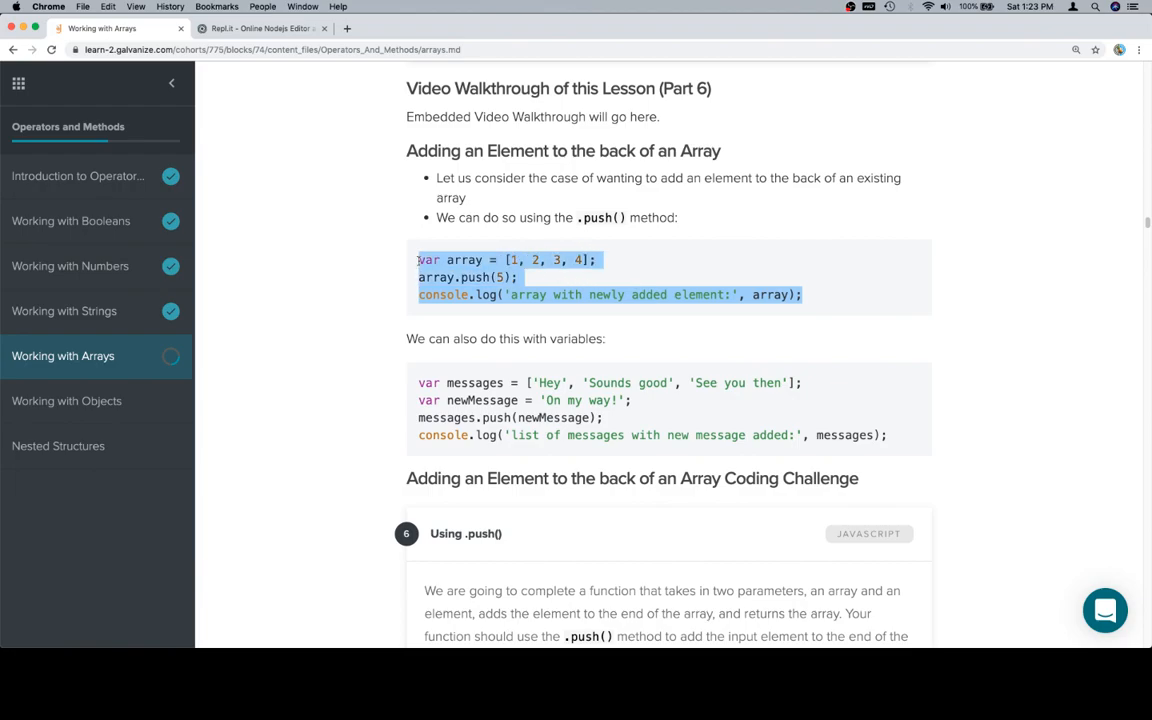
left_click(262, 28)
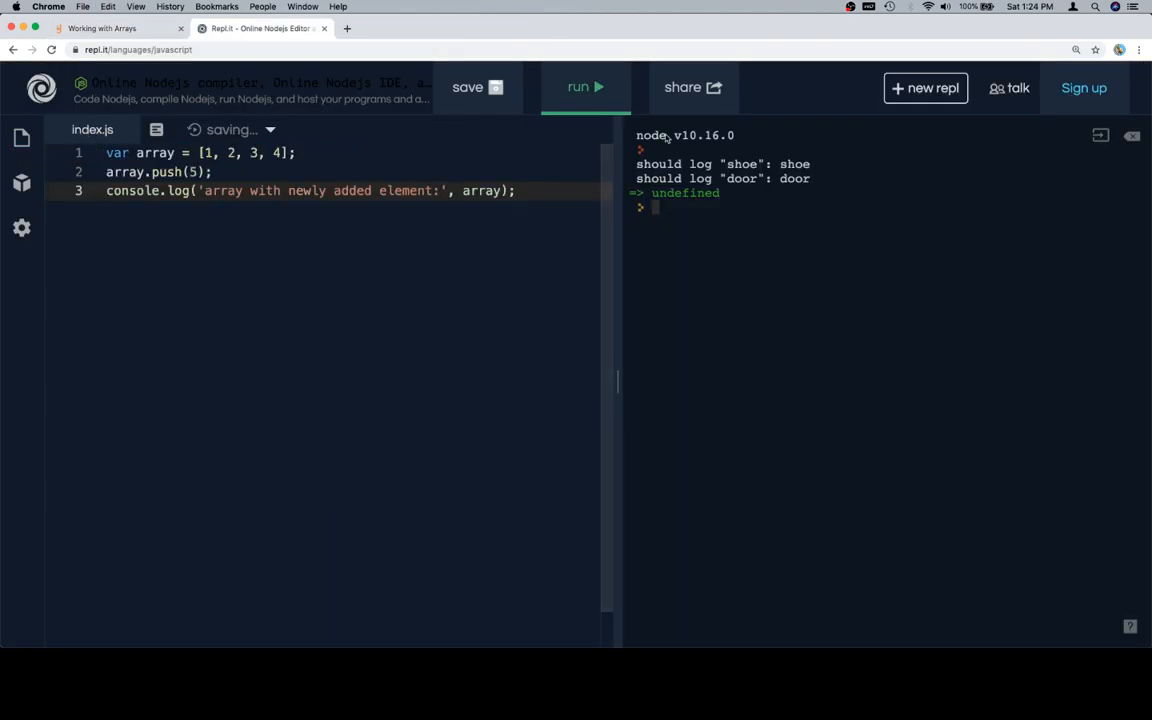
Step: Run the push example so the console logs [ 1, 2, 3, 4, 5 ], then return to the lesson
left_click(584, 88)
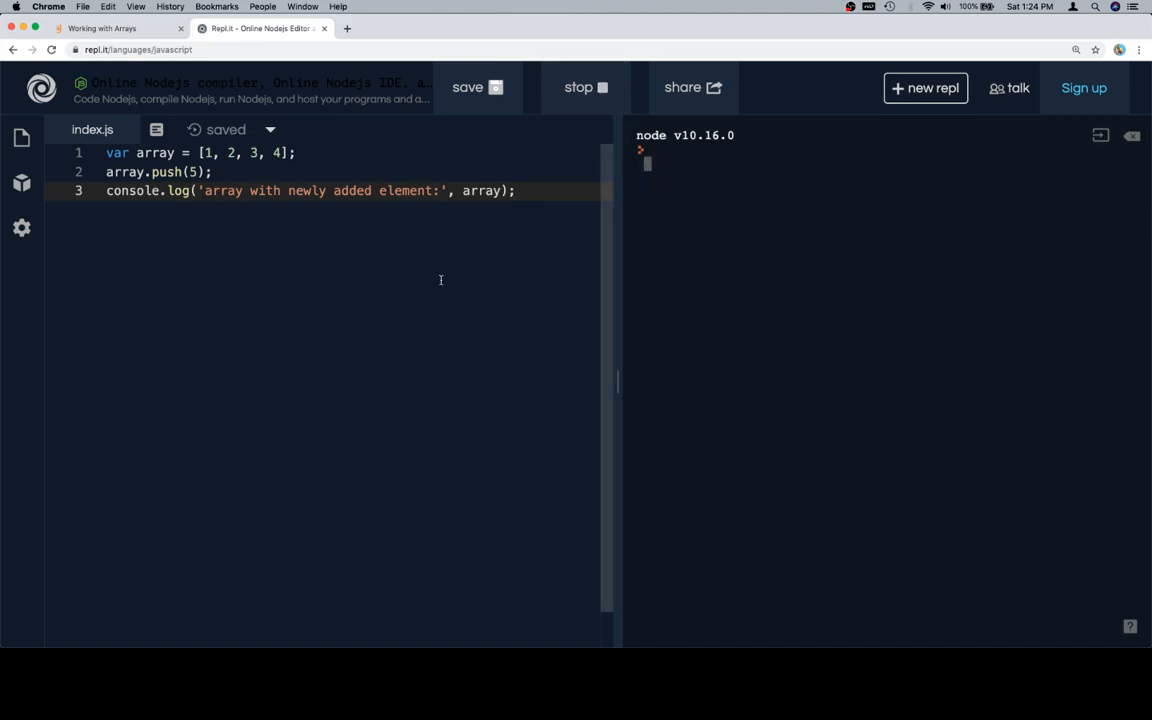
left_click(584, 88)
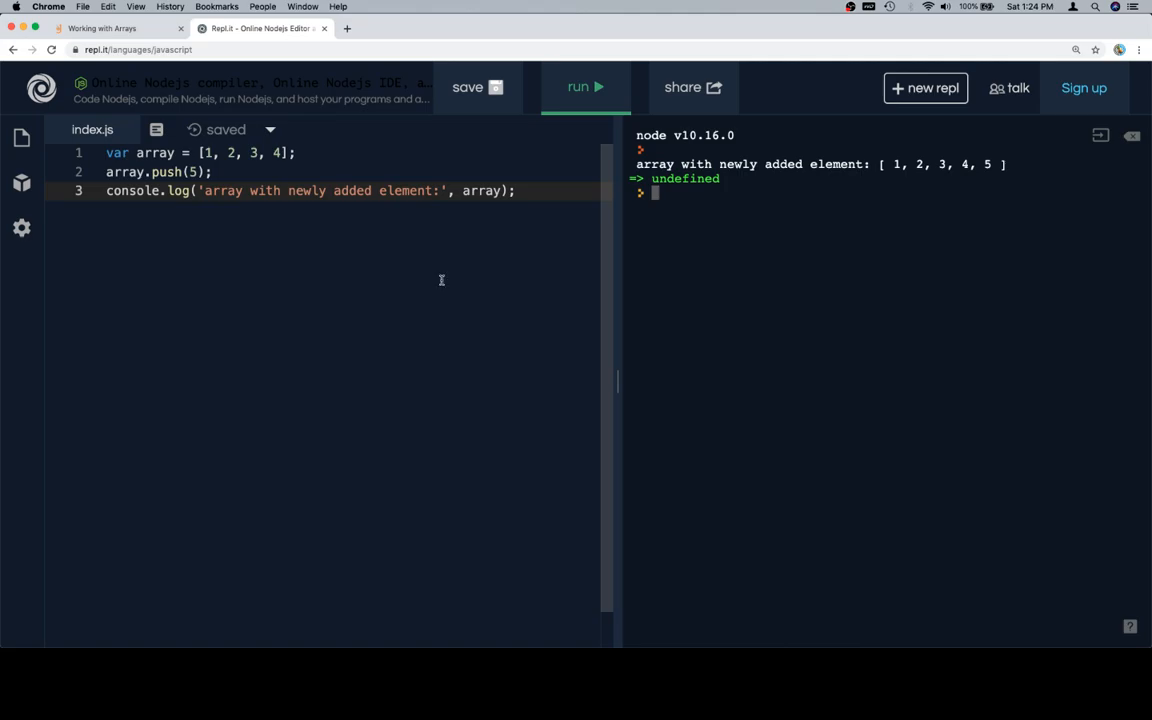
left_click(110, 32)
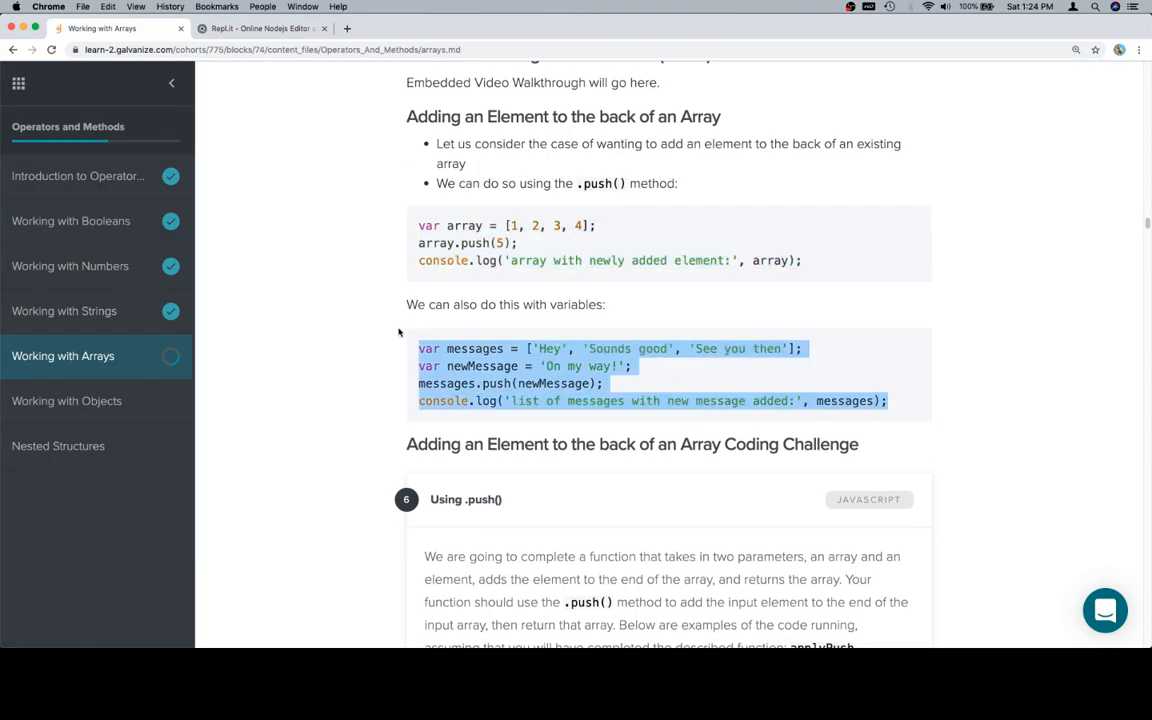
Step: Replace index.js with the messages push example in Repl.it, run it, and go back to the lesson
left_click(244, 32)
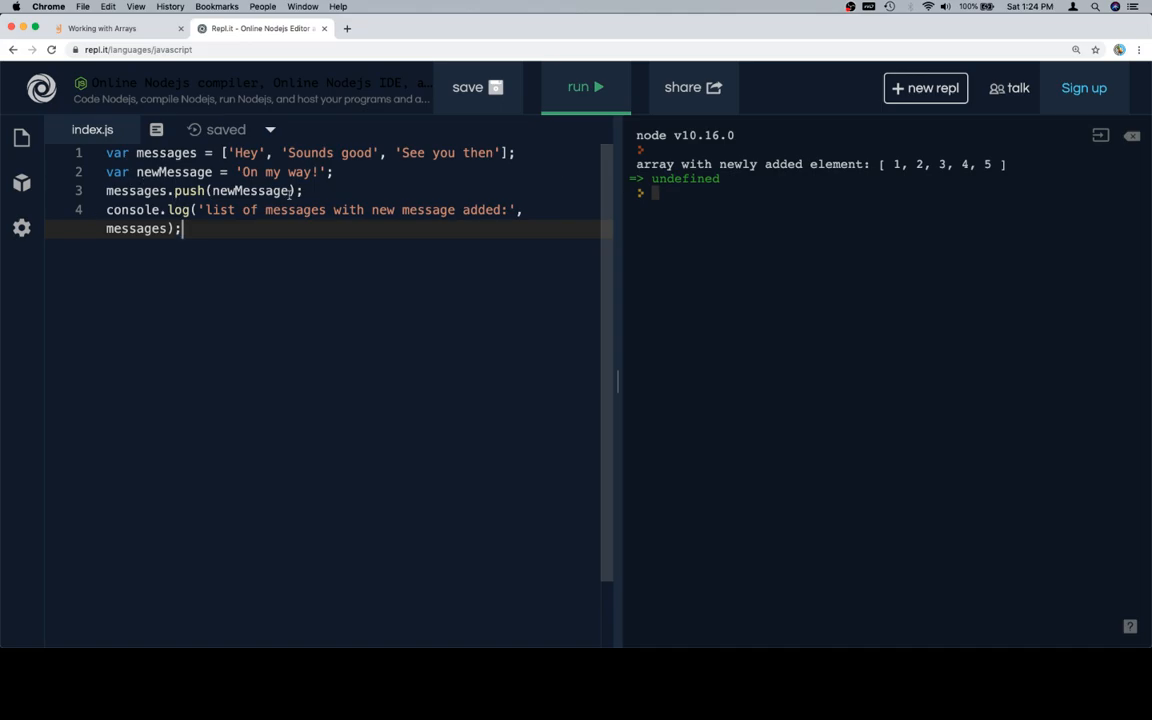
left_click(580, 88)
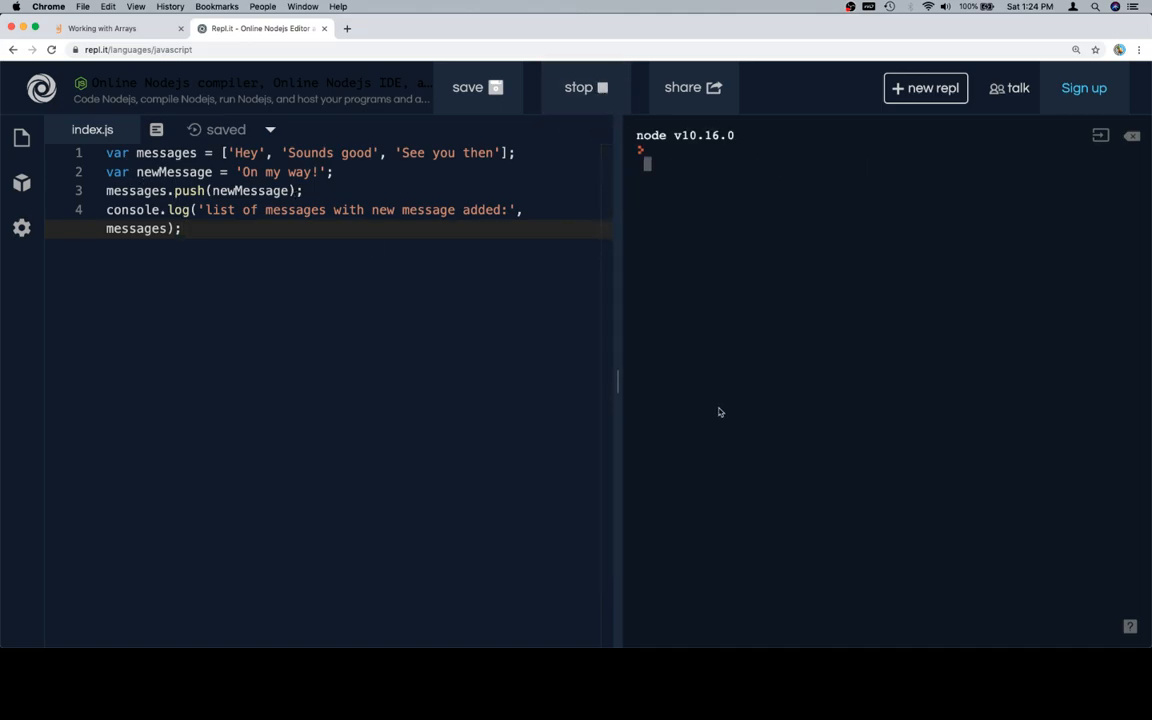
left_click(582, 88)
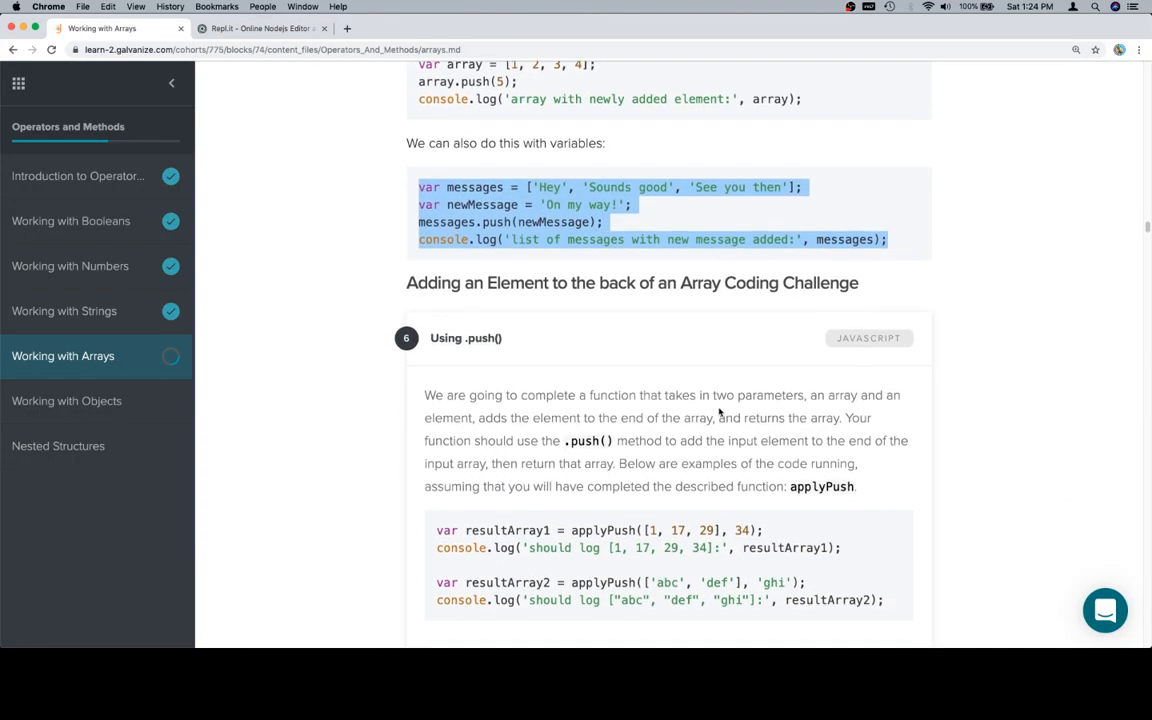
Step: Scroll to the Using .push() coding challenge, then view the 'On my way!' output in Repl.it
scroll("down", 3)
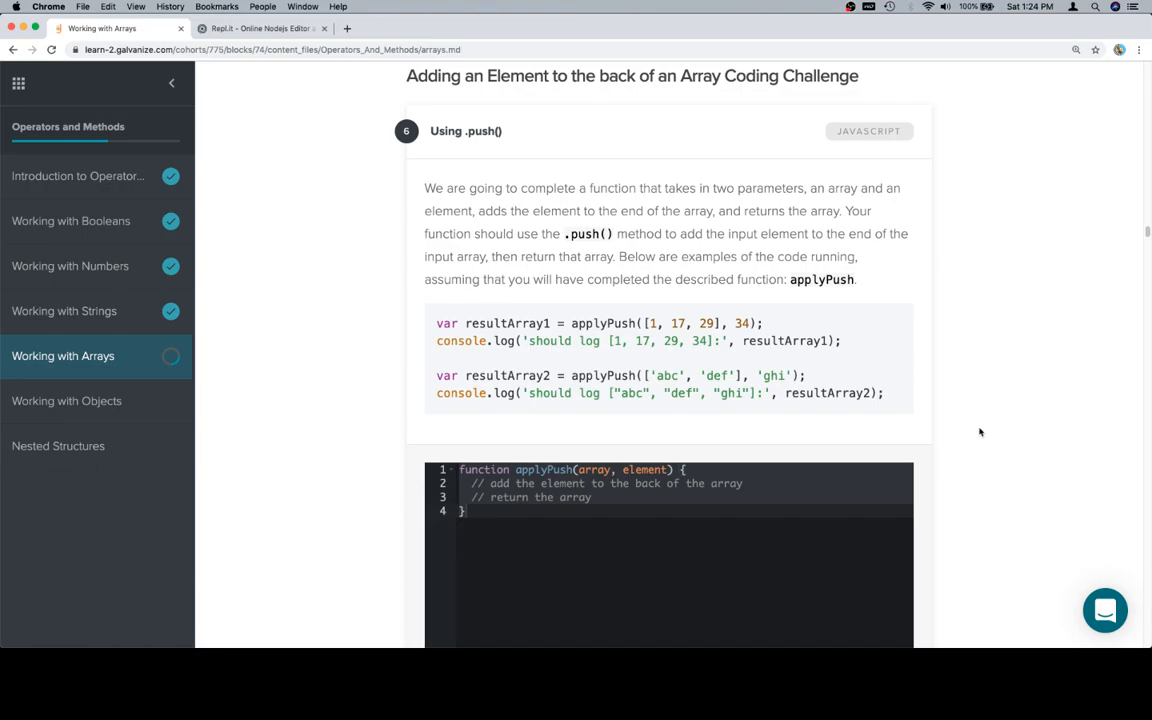
mouse_move(1016, 444)
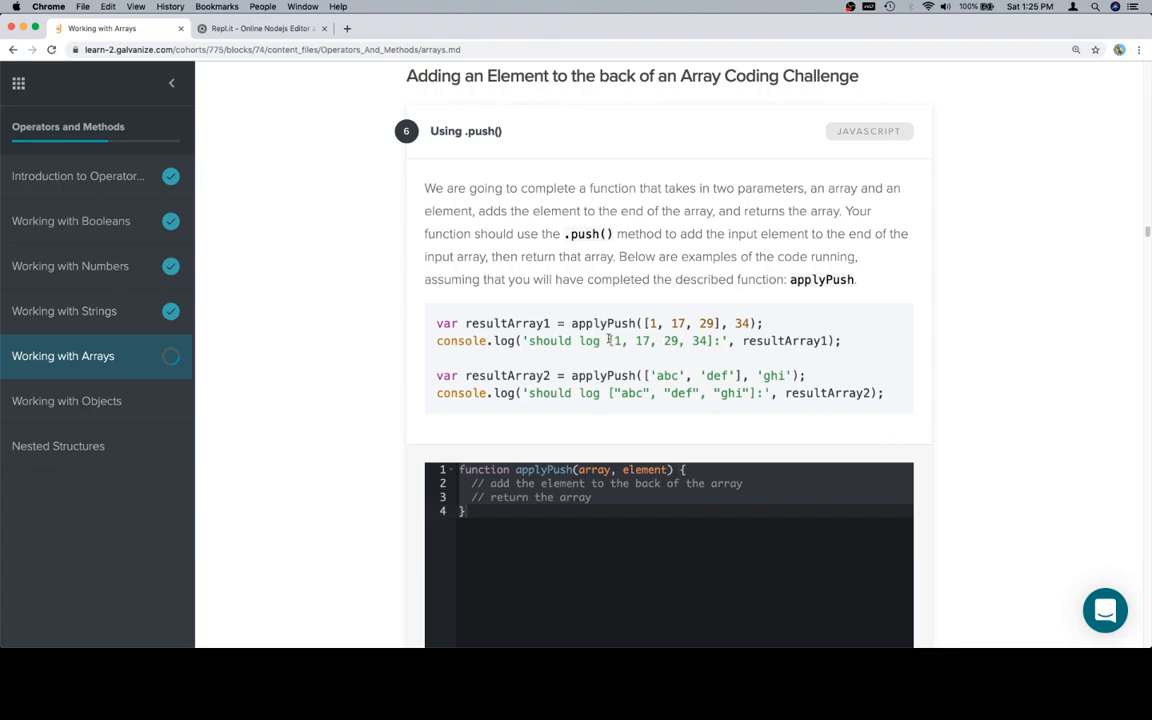
left_click(256, 32)
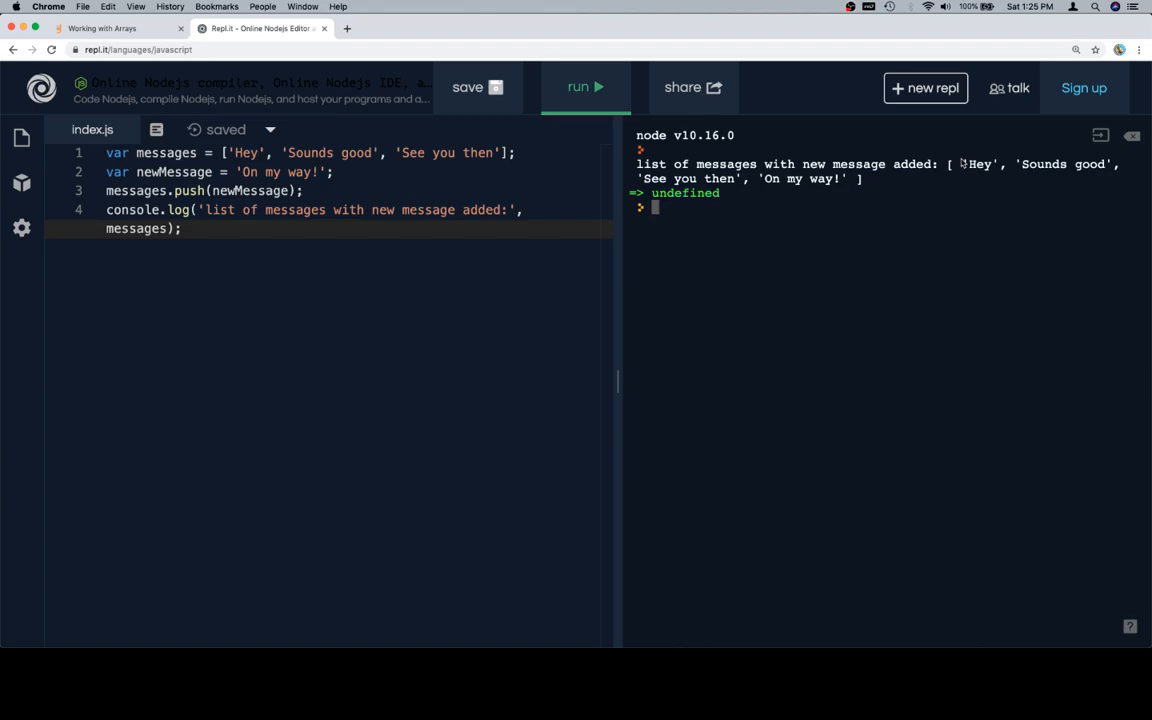
mouse_move(960, 192)
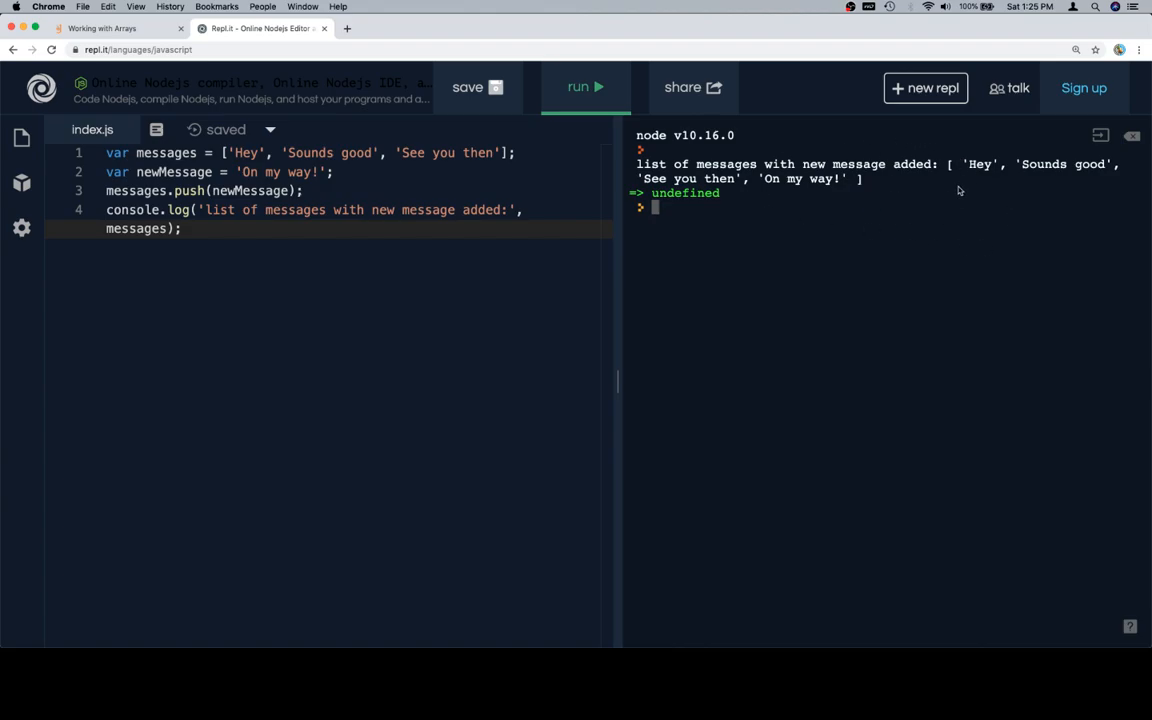
mouse_move(786, 156)
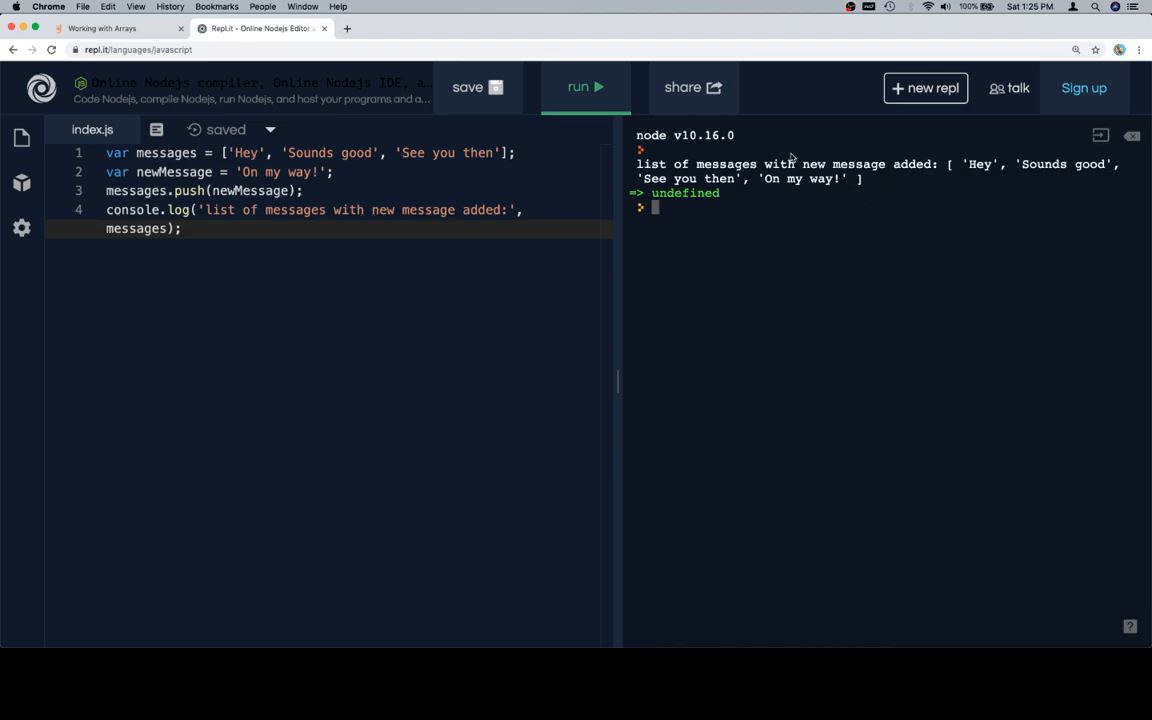
Step: Compare the messages console output with the challenge's expected [1, 17, 29, 34] arrays
left_click(116, 32)
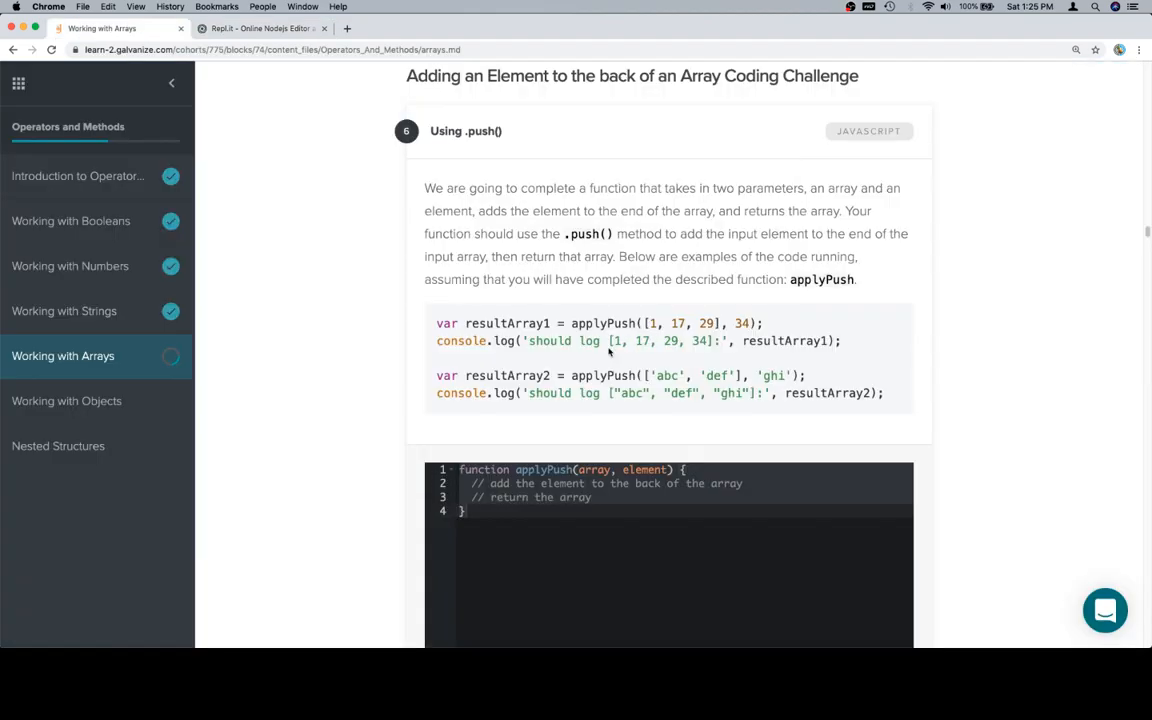
mouse_move(632, 340)
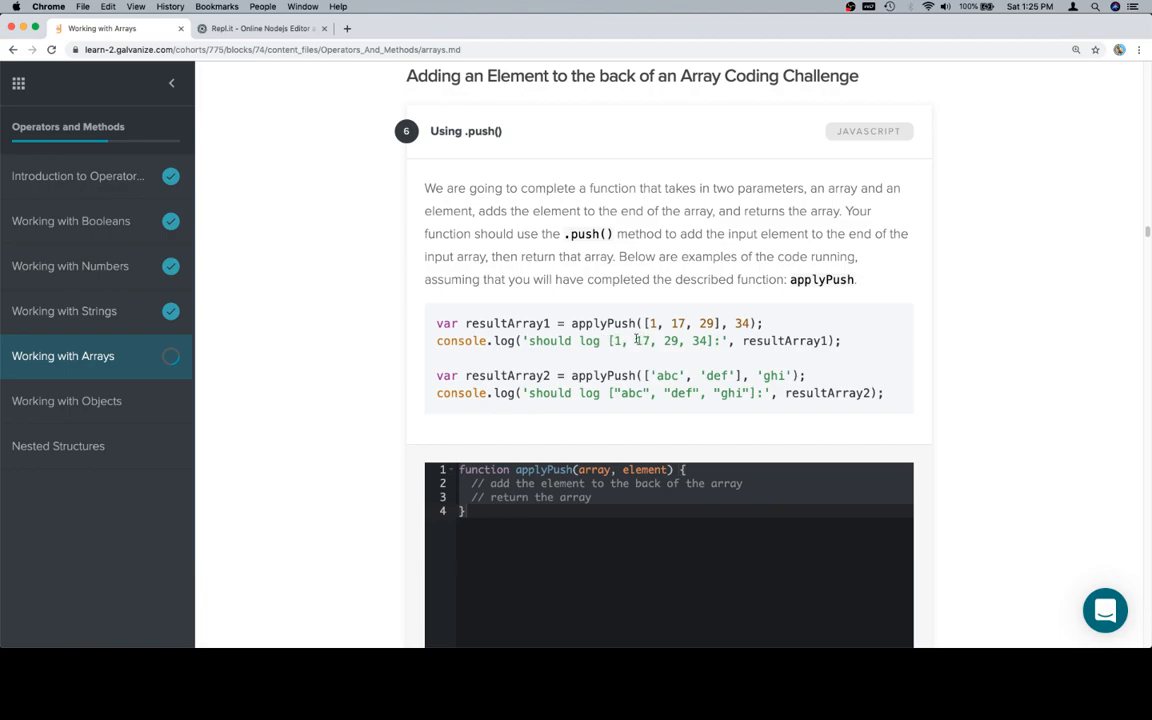
left_click(264, 28)
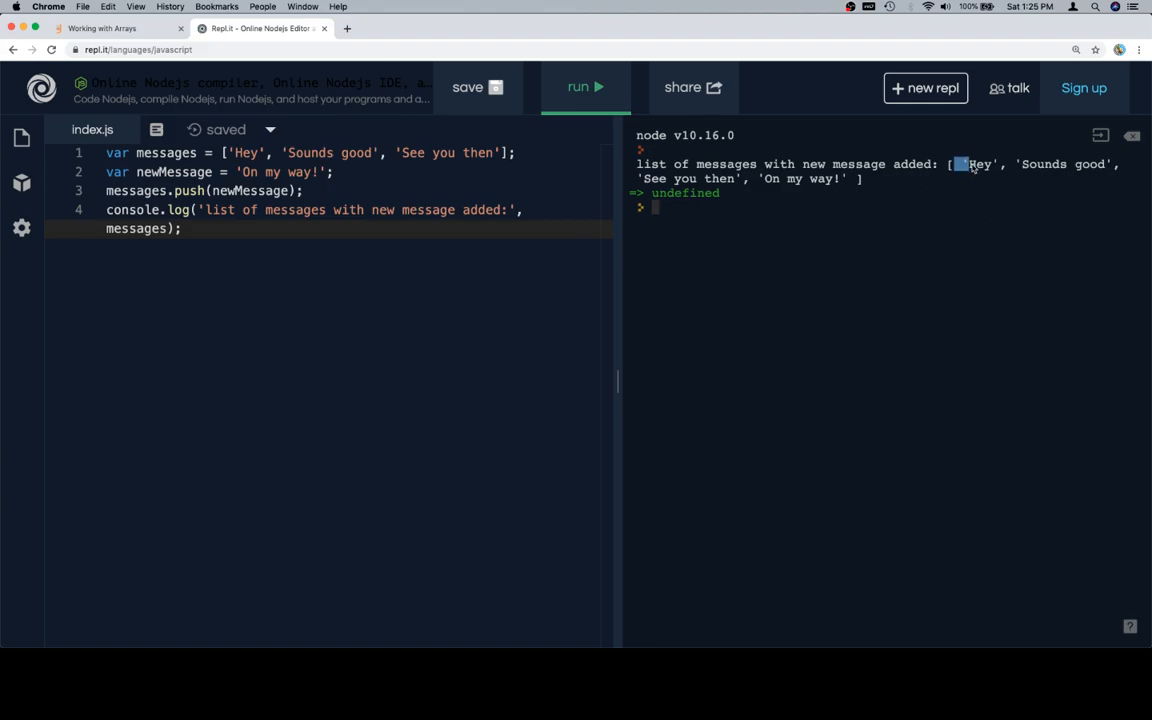
mouse_move(964, 208)
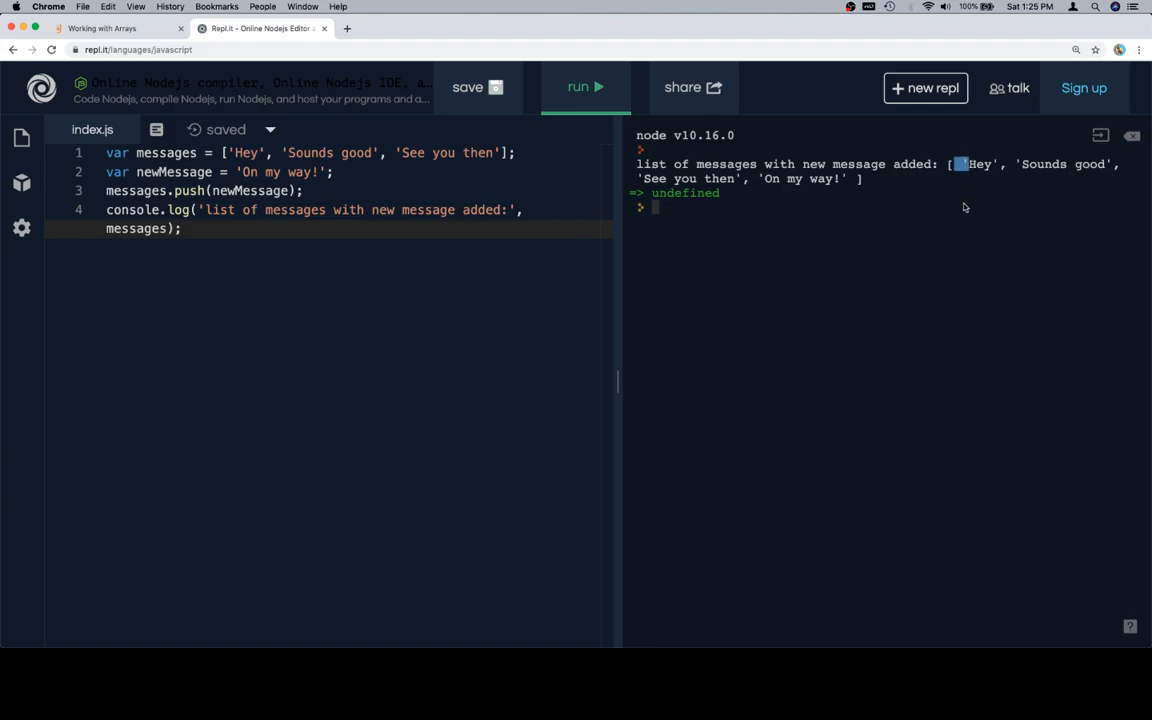
left_click(120, 30)
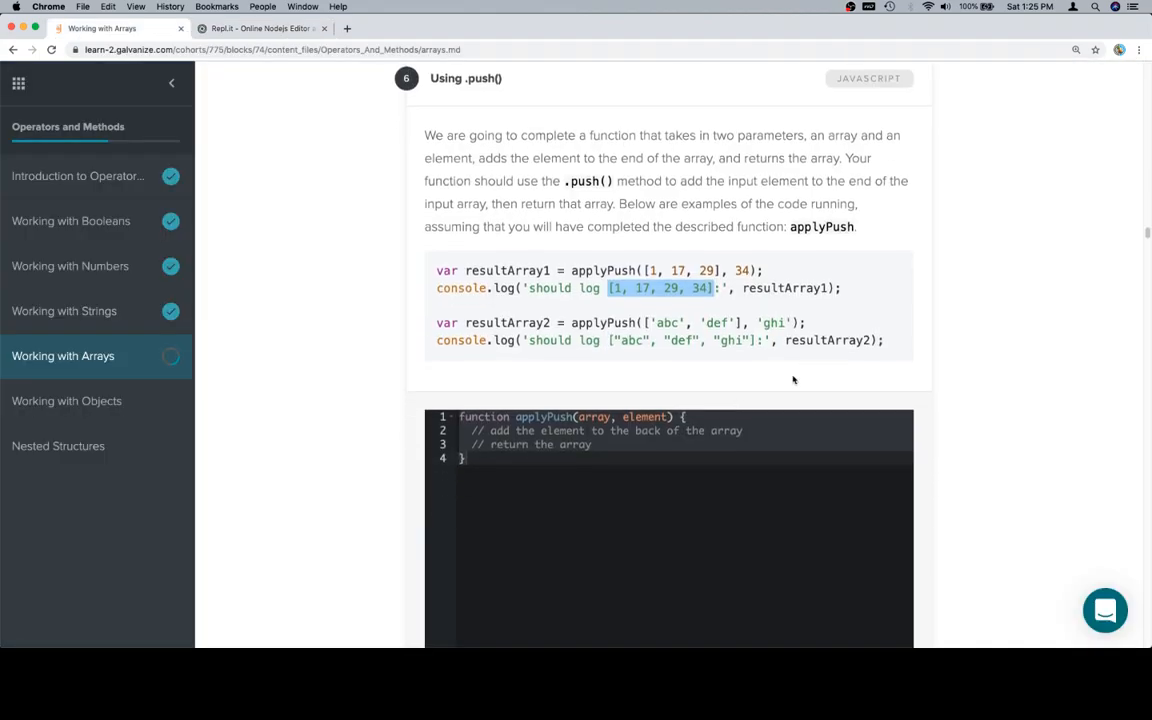
Step: Select the applyPush starter function with its example calls and bring them to the Repl.it editor
left_click(252, 30)
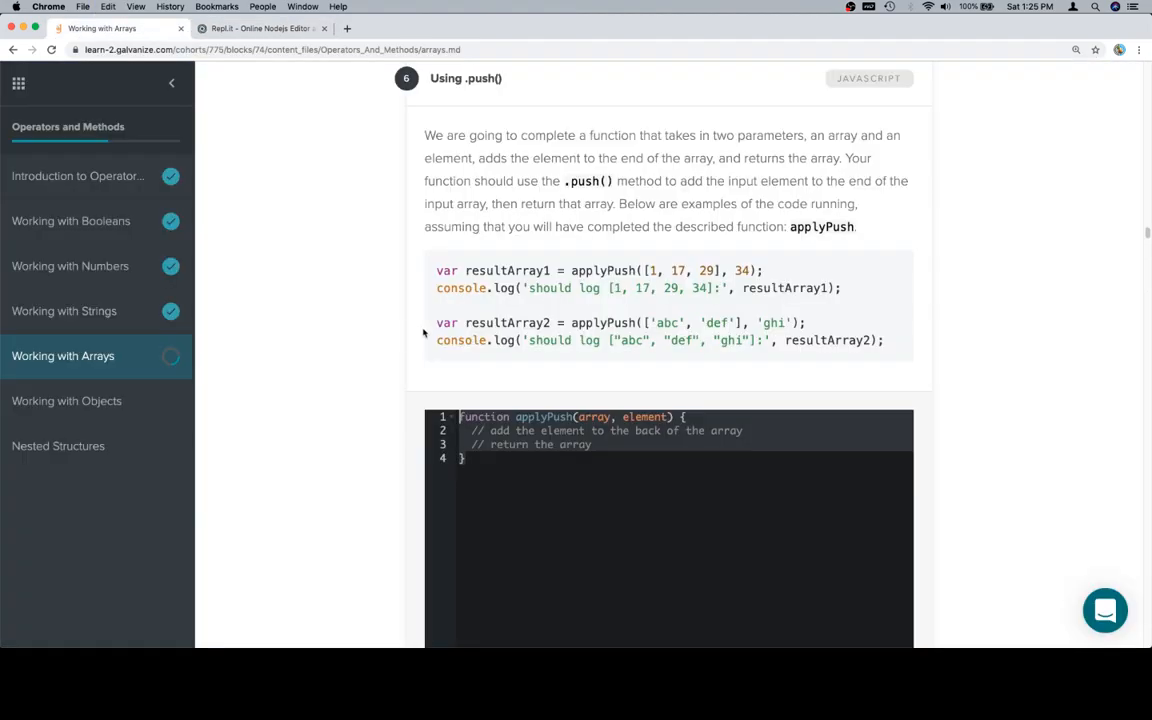
left_click_drag(436, 270, 884, 340)
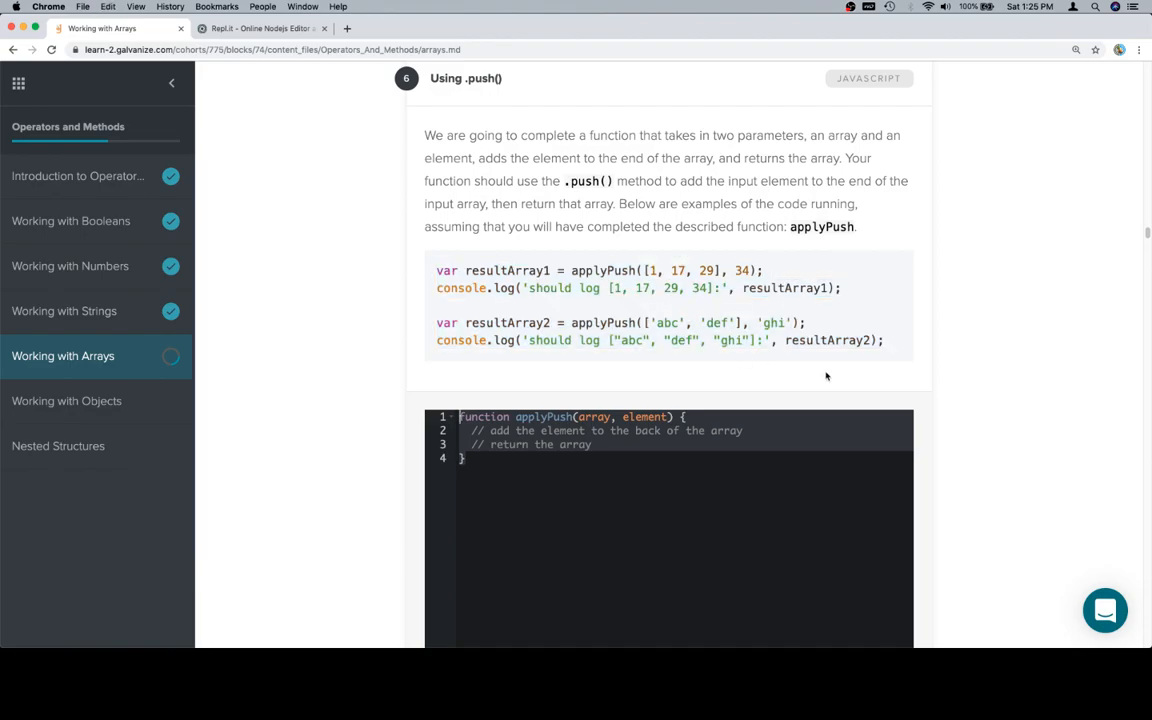
left_click(258, 30)
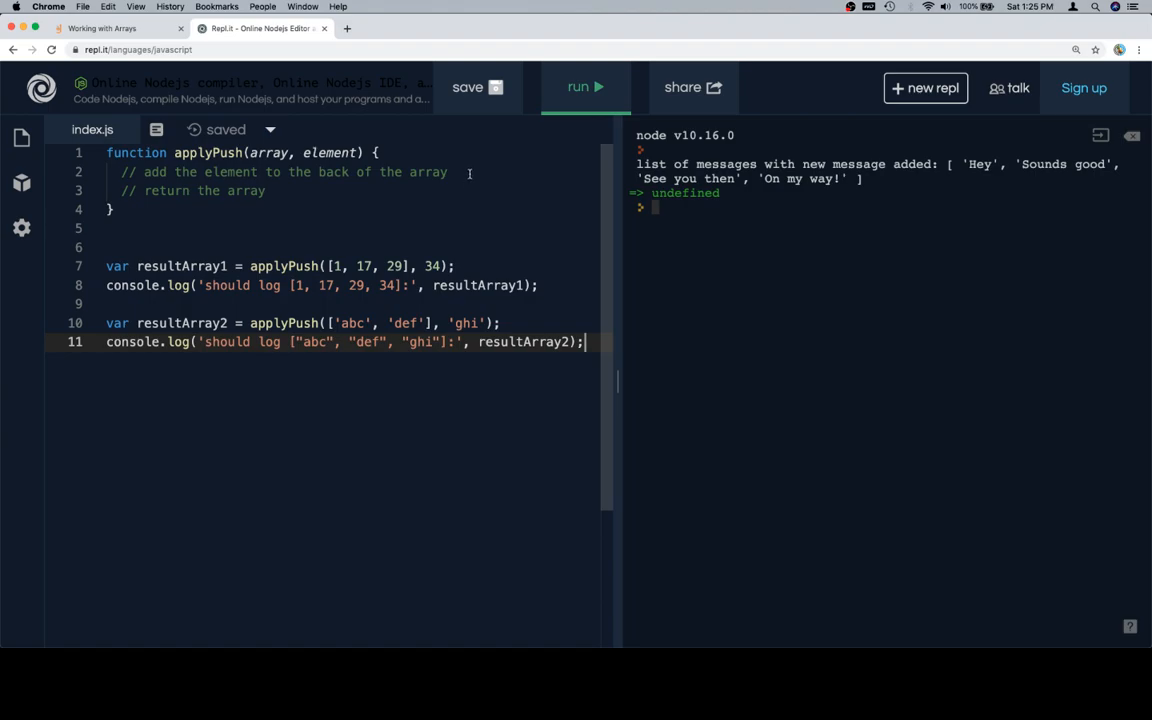
Step: Fill applyPush with array.push(element); and return array;, run it, and select the finished function to copy
type("array.")
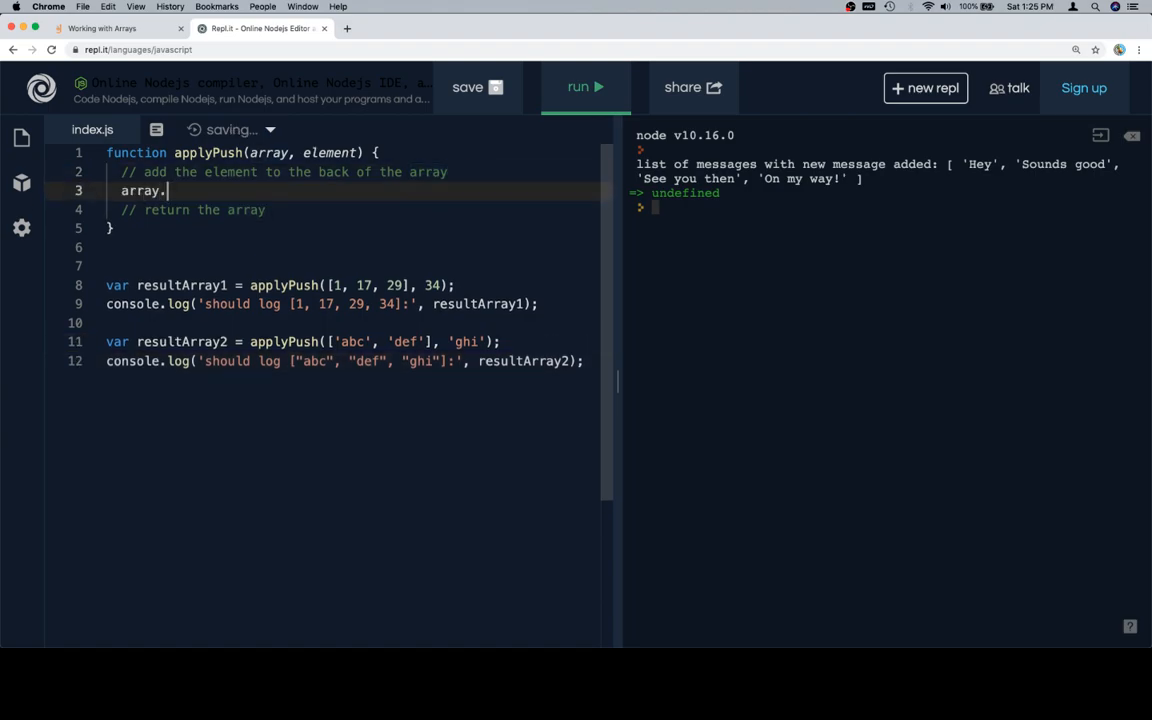
type("push(element);")
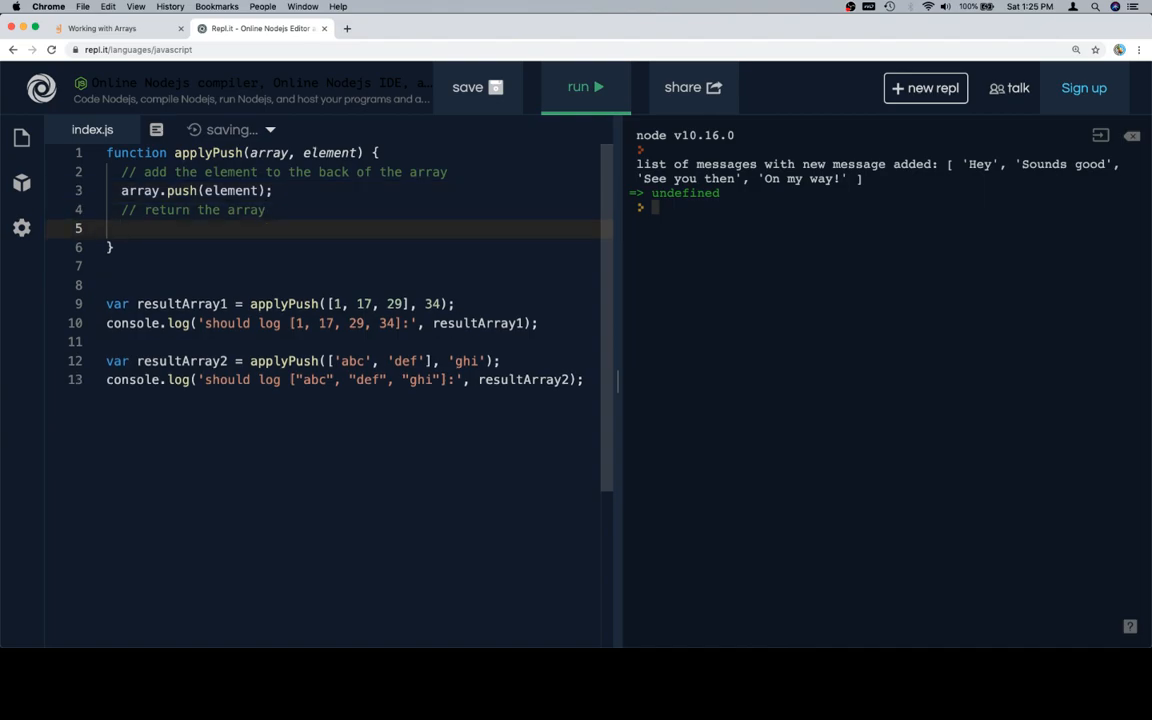
type("return array;")
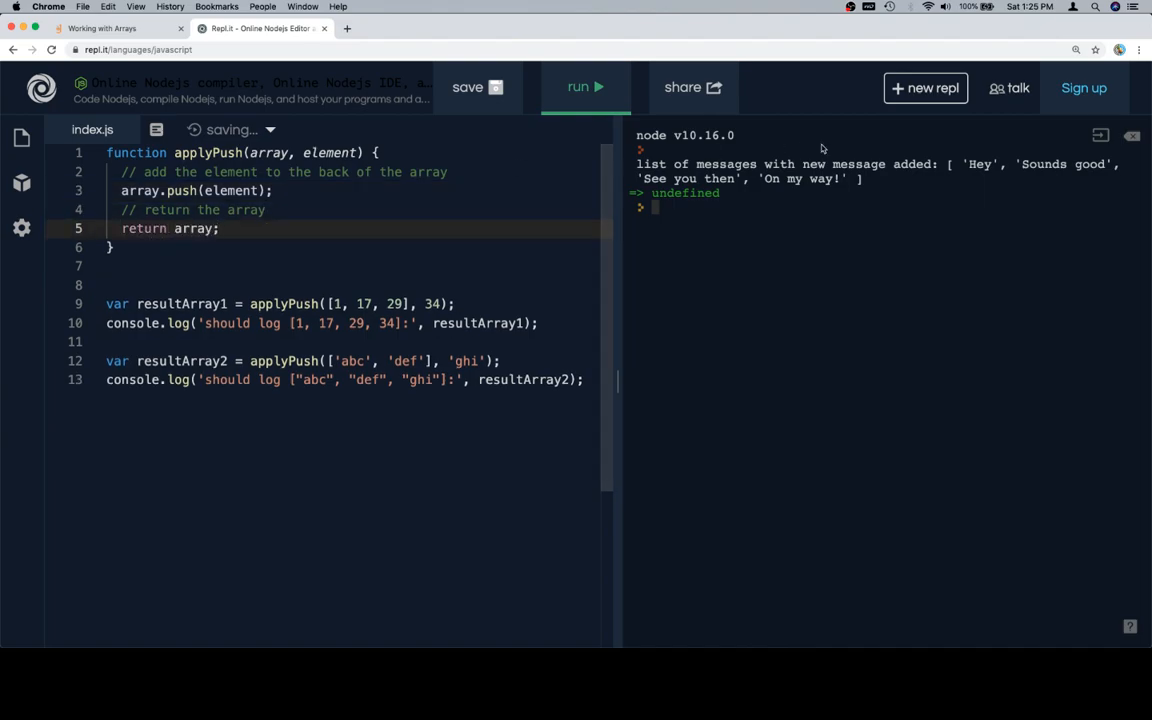
left_click(584, 88)
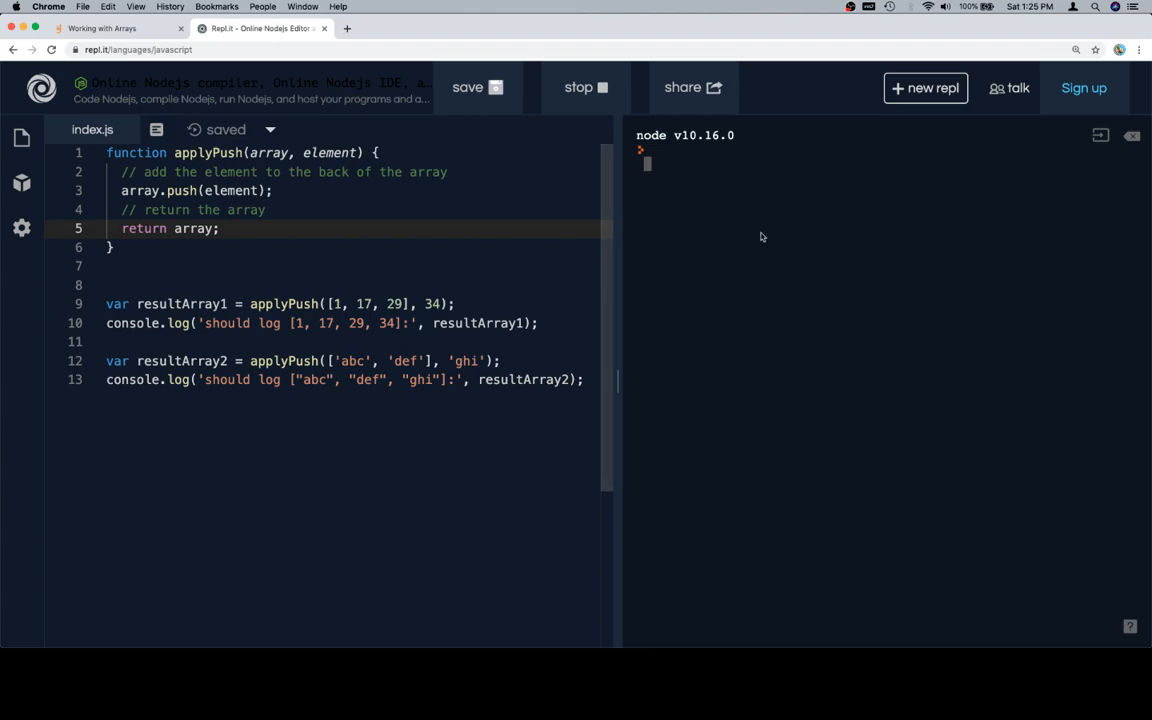
left_click(584, 88)
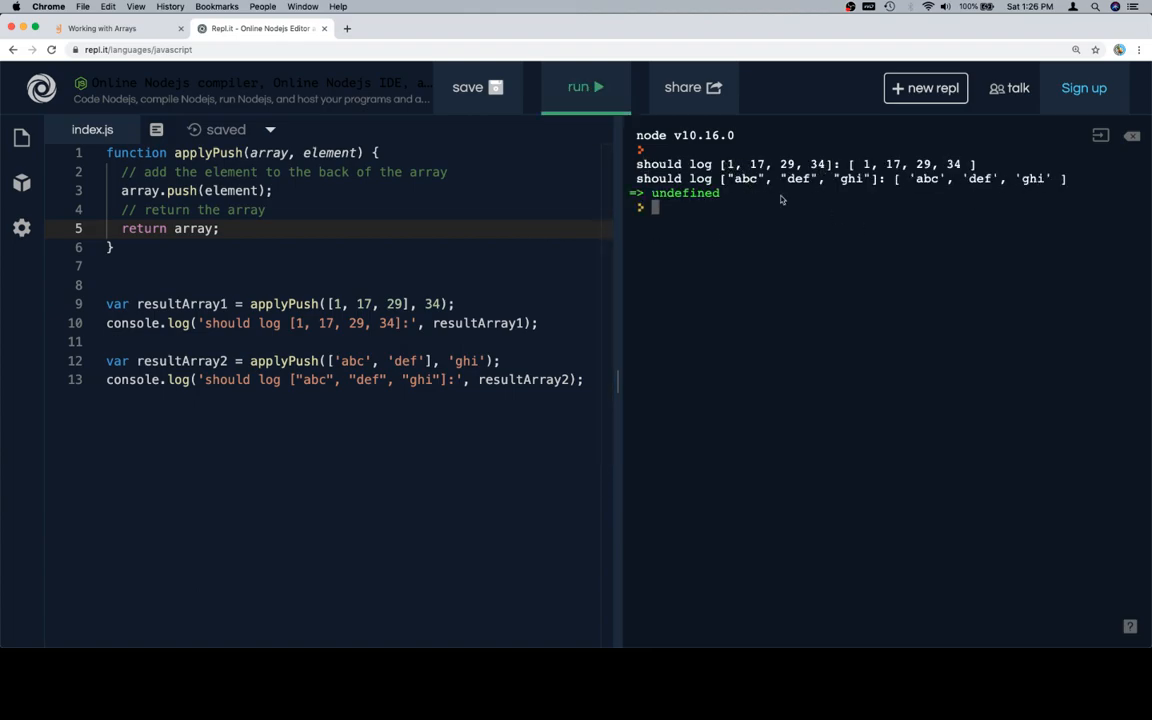
left_click_drag(108, 152, 112, 248)
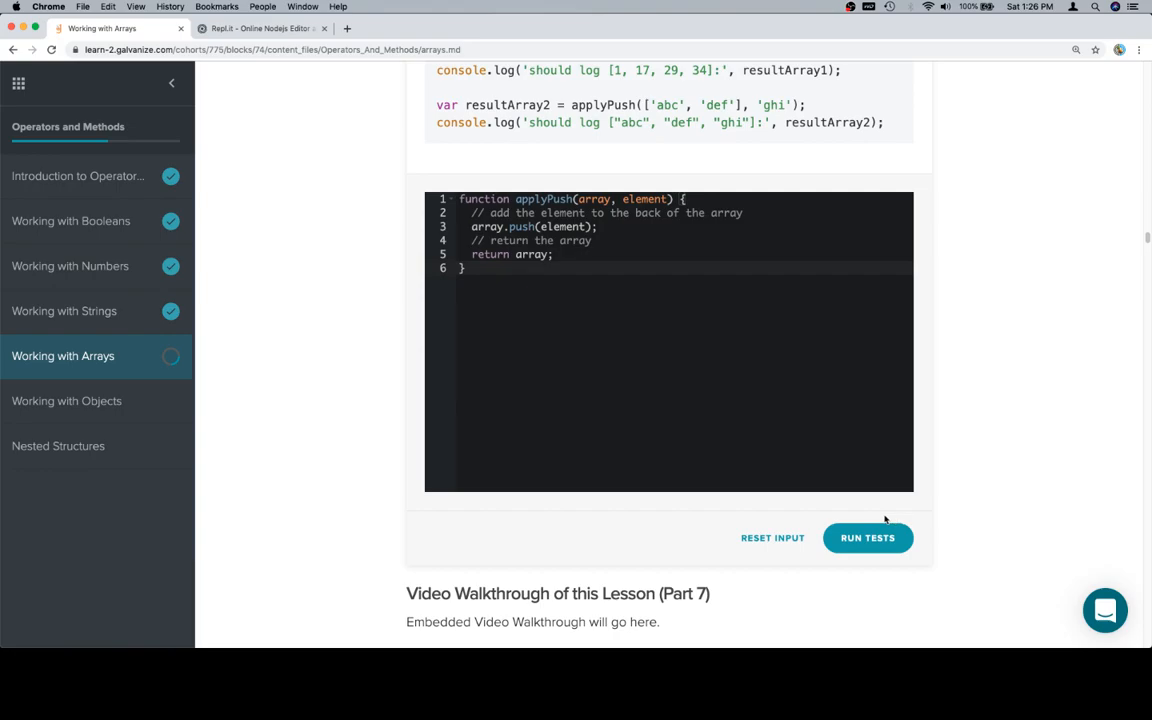
Step: Run the challenge tests on the pasted solution and view all three checks passing as Correct
left_click(868, 536)
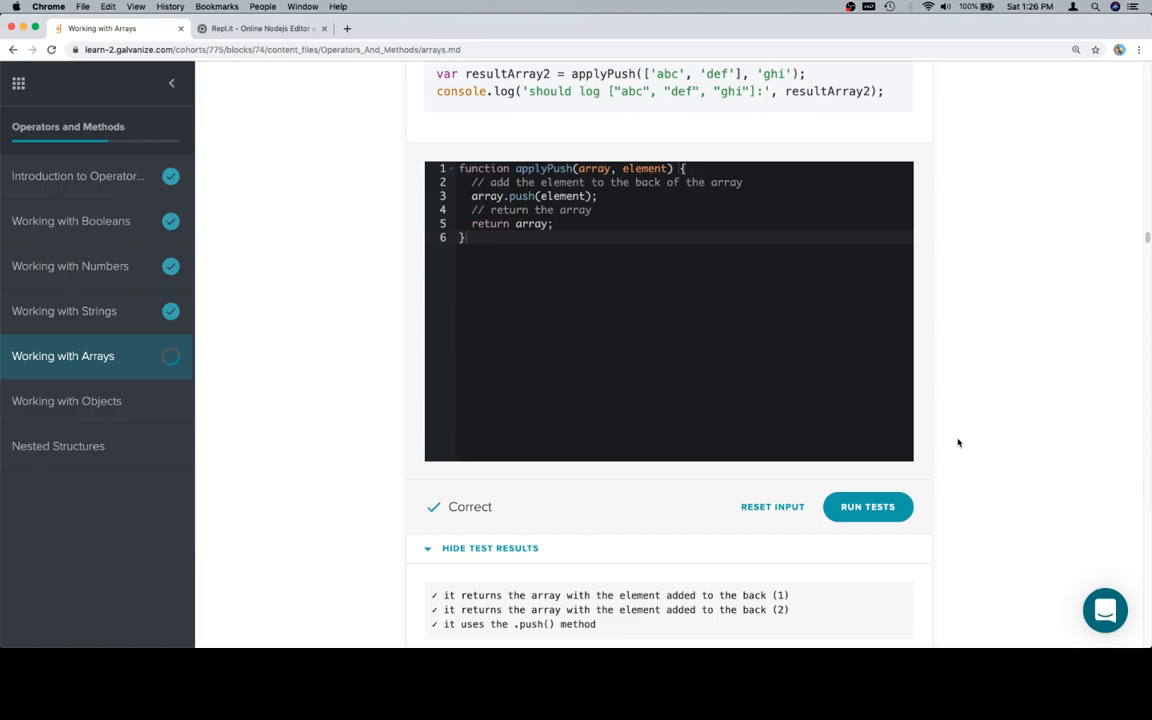
scroll("down", 3)
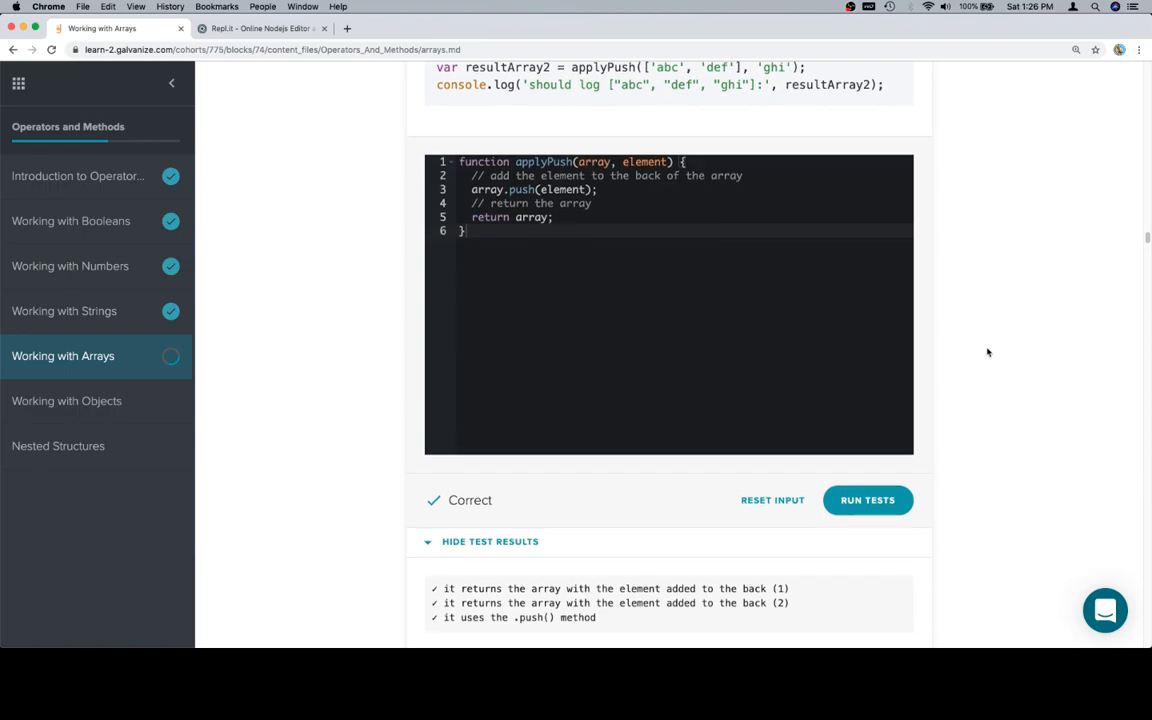